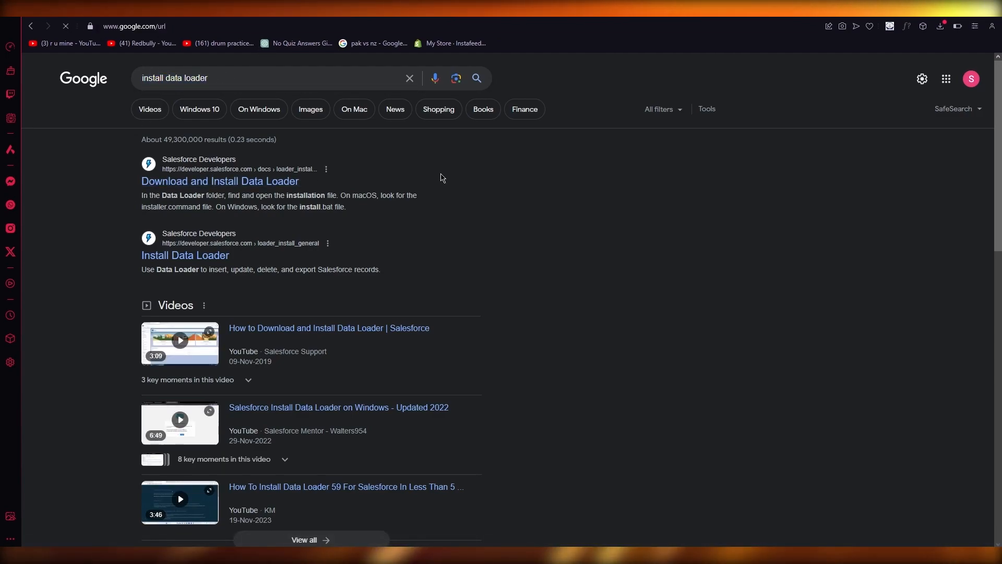
Open the 'Download and Install Data Loader' result from developer.salesforce.com.
{"action": "left_click", "coordinate": [219, 181]}
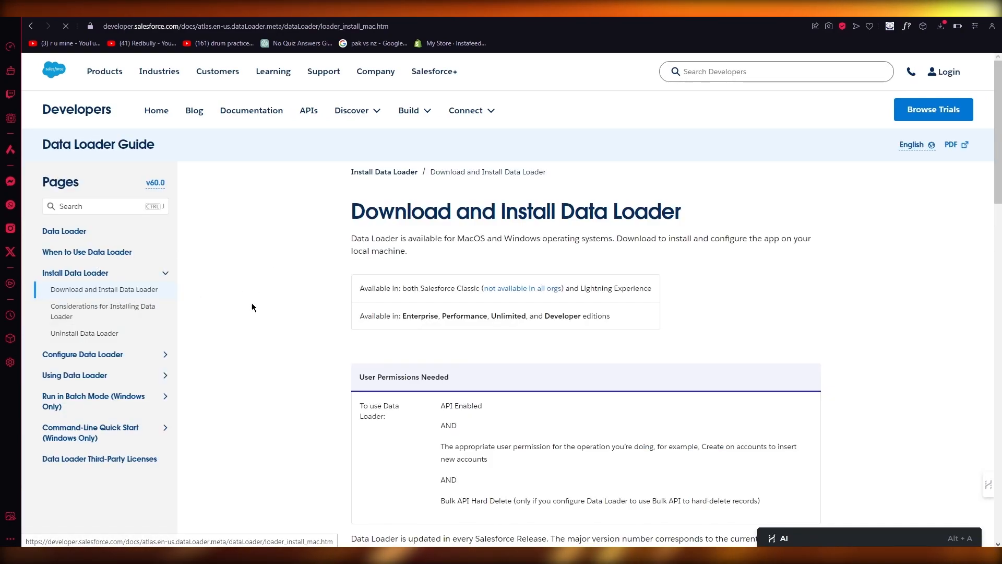
Follow the developer.salesforce.com/tools/data-loader link in installation step 2.
{"action": "scroll", "scroll_direction": "down", "scroll_amount": 3}
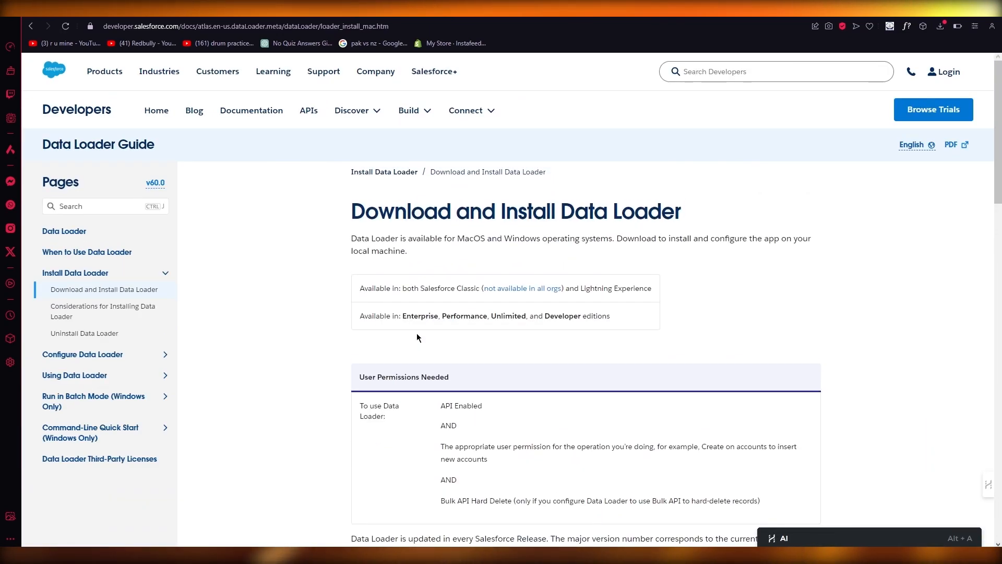
{"action": "scroll", "scroll_direction": "down", "scroll_amount": 3}
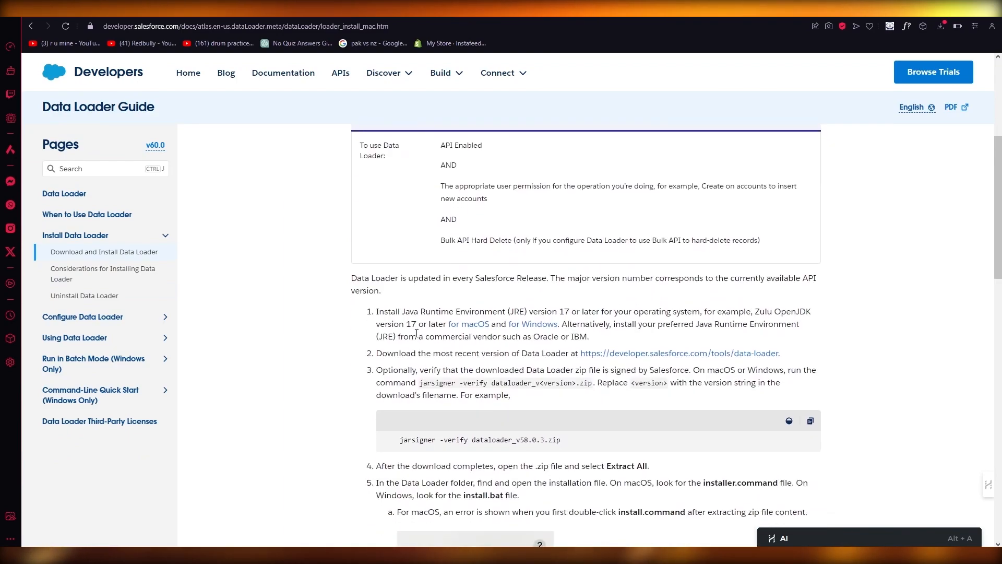
{"action": "scroll", "scroll_direction": "up", "scroll_amount": 3}
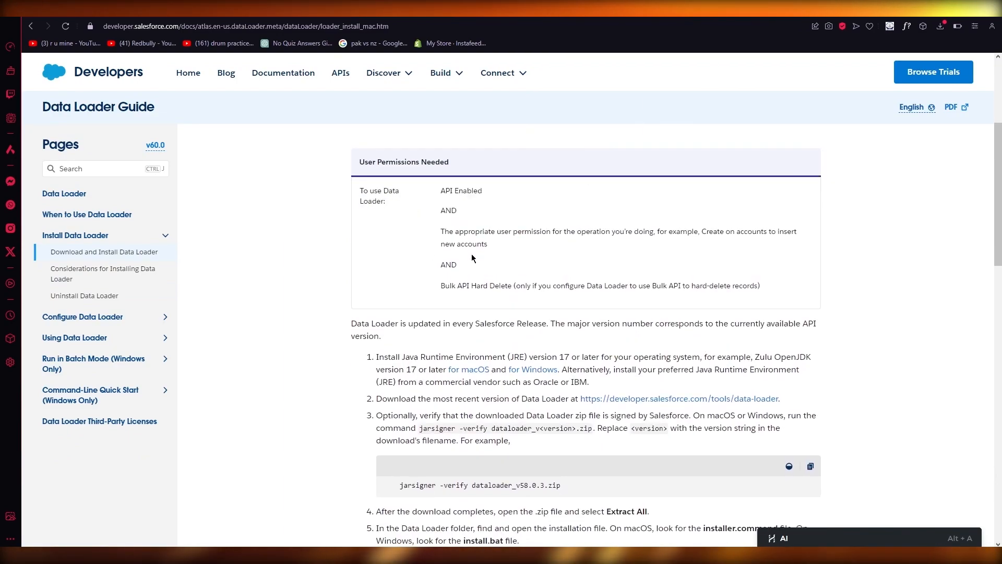
{"action": "mouse_move", "coordinate": [451, 239]}
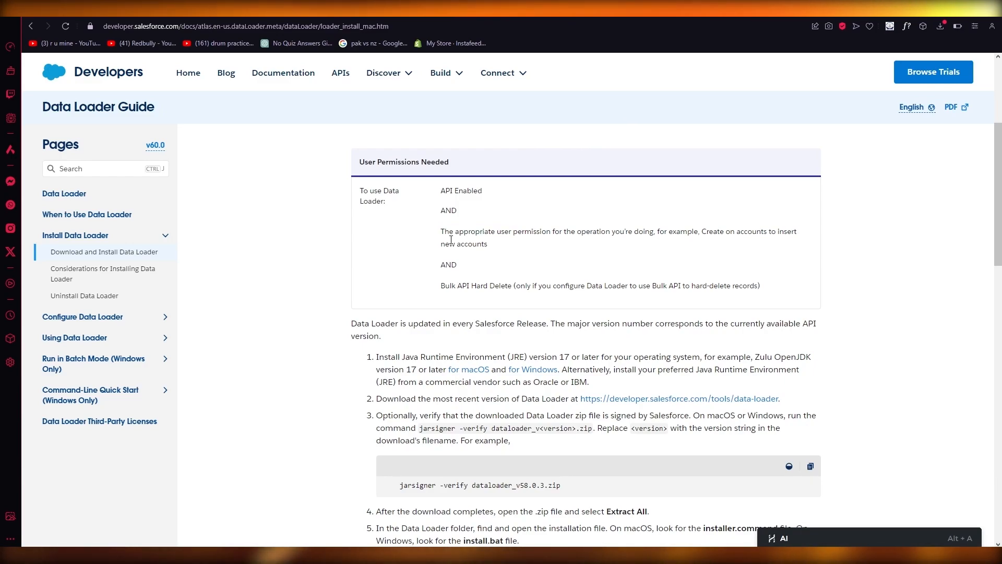
{"action": "scroll", "scroll_direction": "down", "scroll_amount": 3}
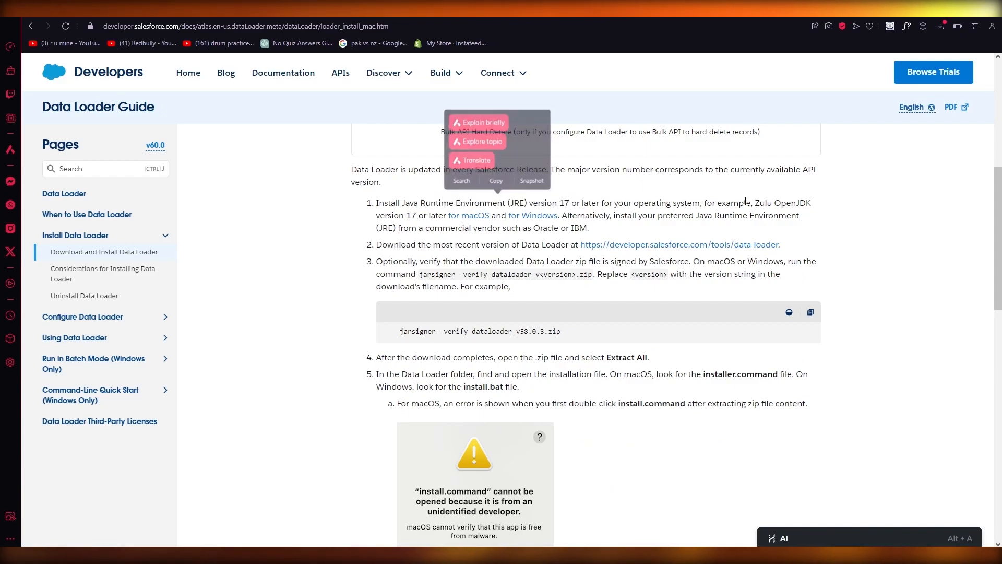
{"action": "scroll", "scroll_direction": "down", "scroll_amount": 3}
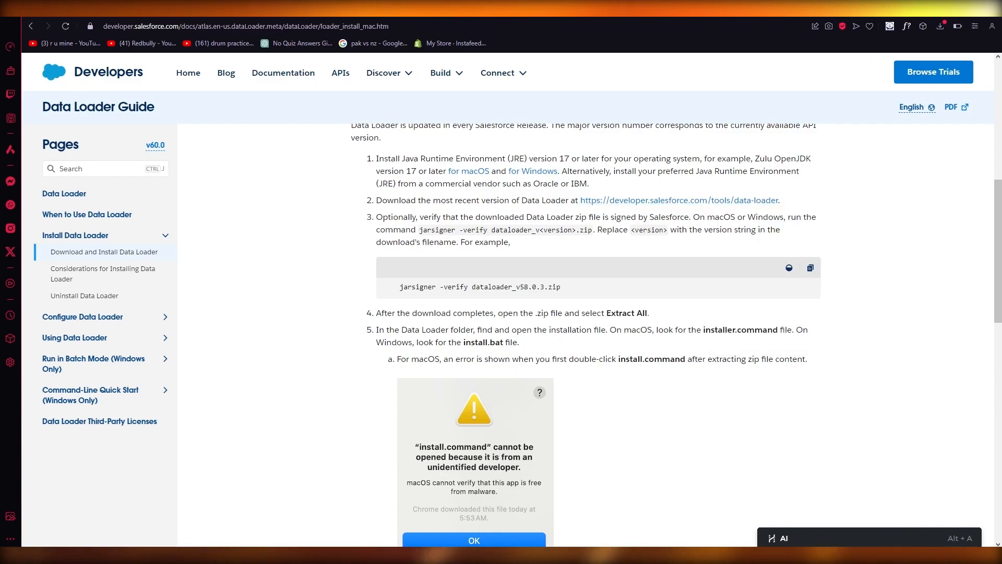
{"action": "left_click", "coordinate": [676, 201]}
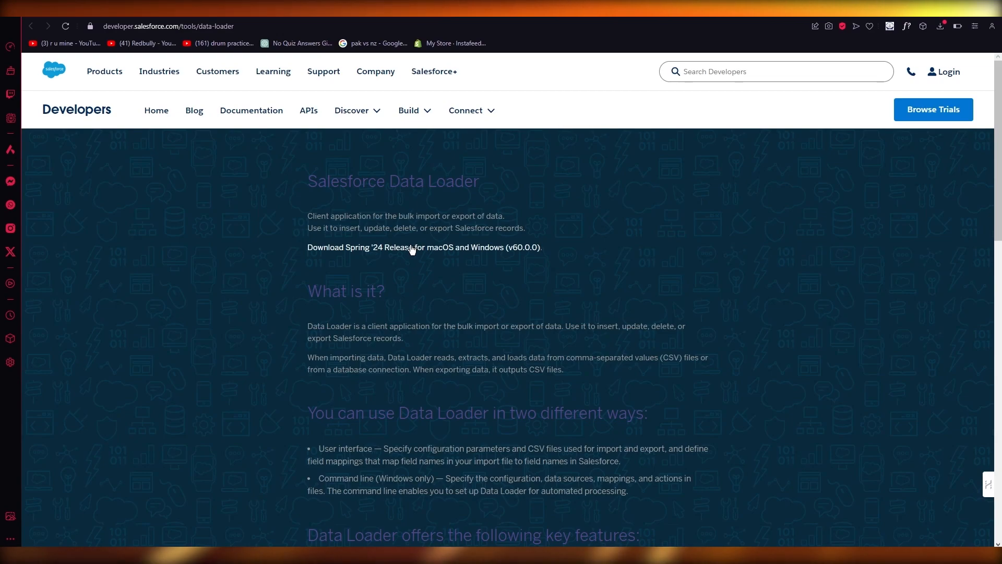
Start the dataloader_v60.0.0.zip download and check it in the browser's download panel.
{"action": "left_click", "coordinate": [409, 248]}
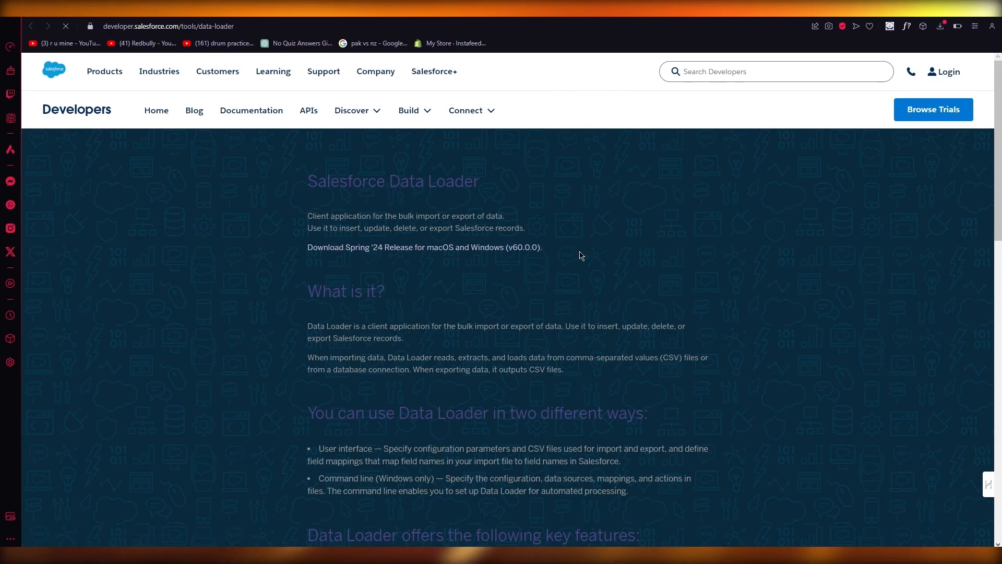
{"action": "left_click", "coordinate": [397, 248]}
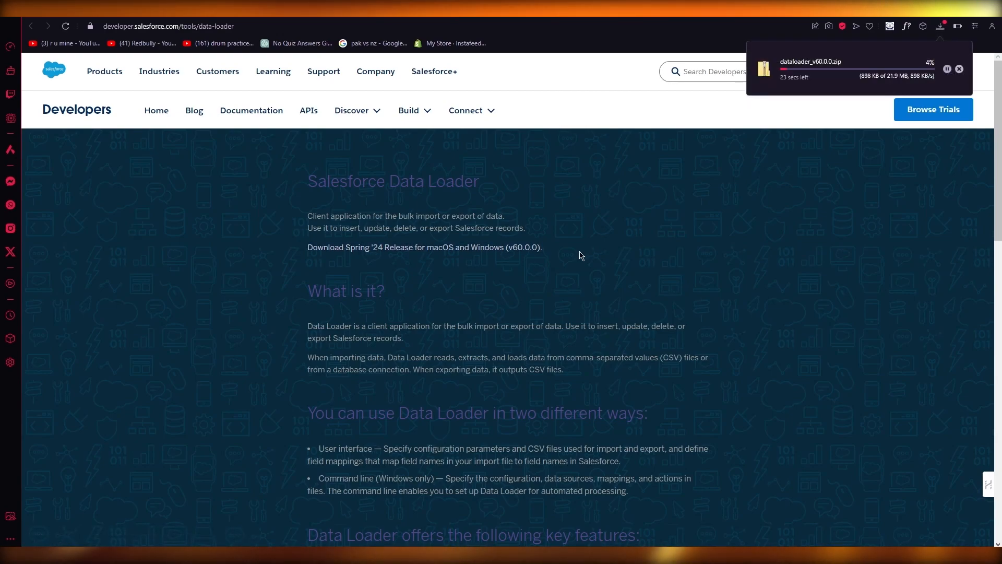
{"action": "left_click", "coordinate": [958, 69]}
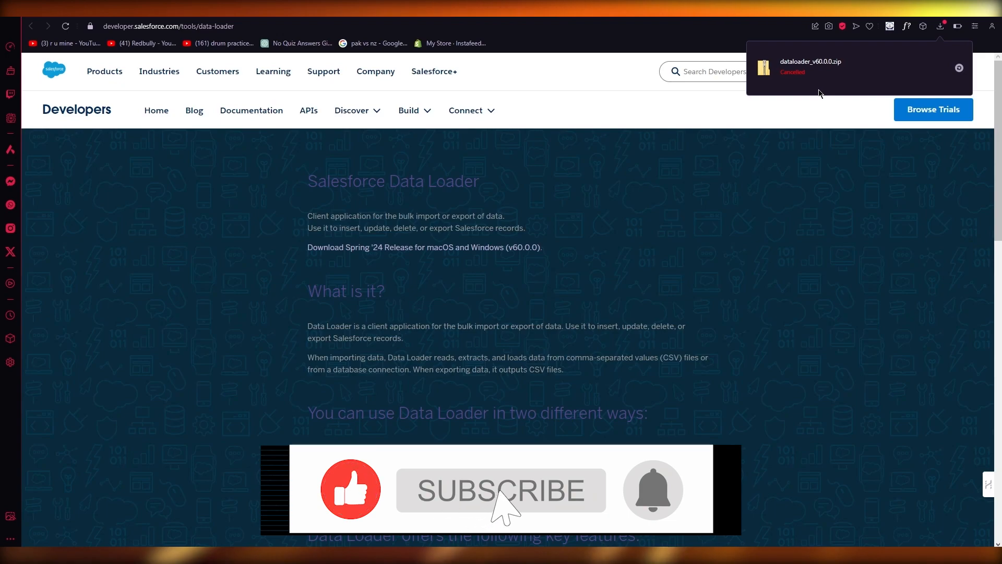
{"action": "left_click", "coordinate": [501, 491]}
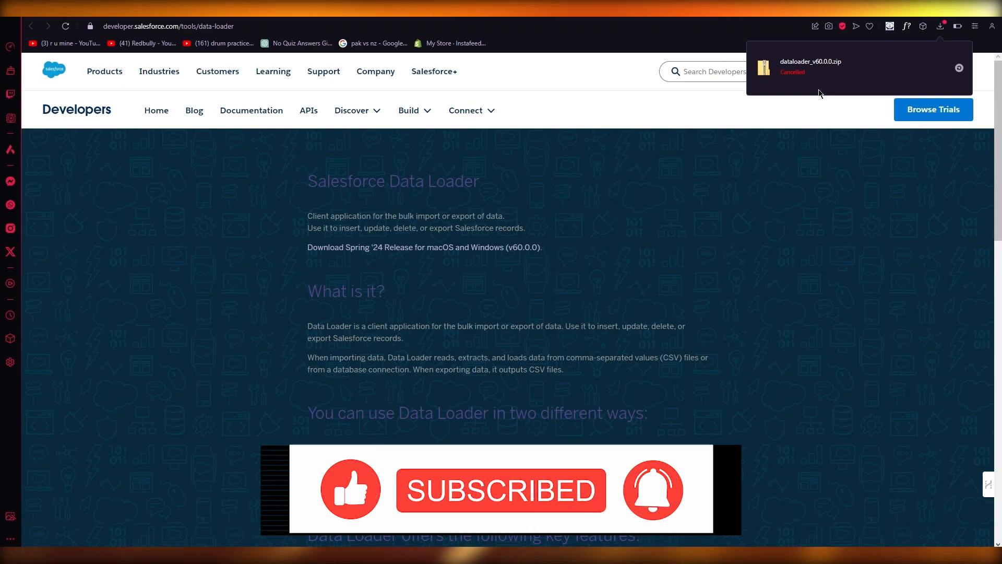